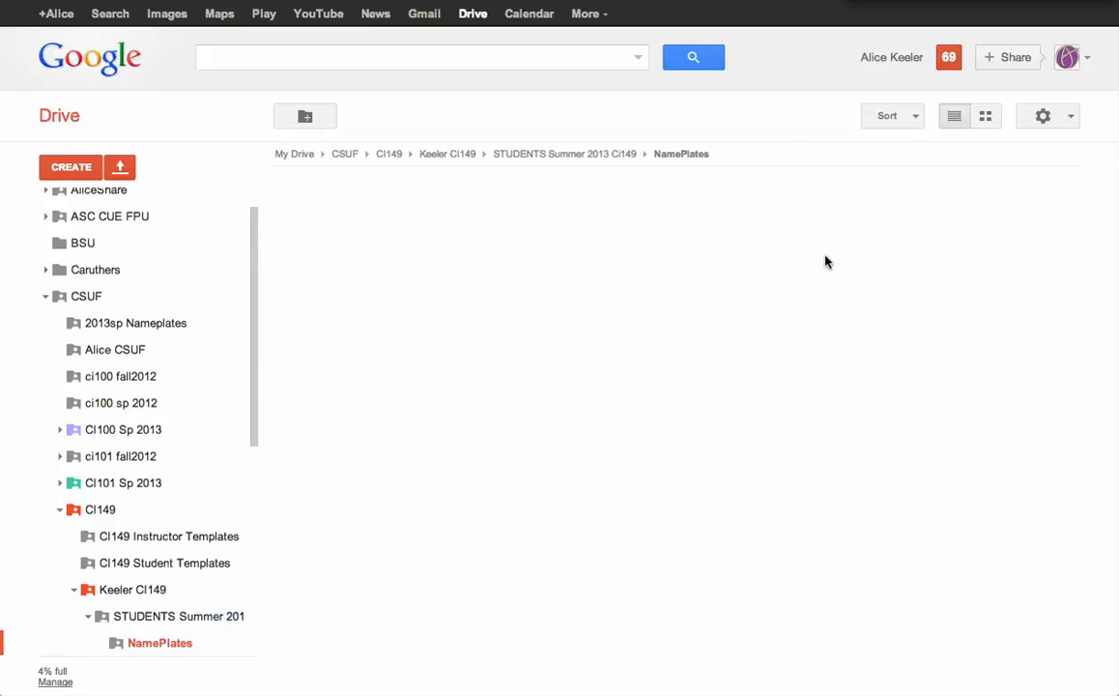
mouse_move(638, 61)
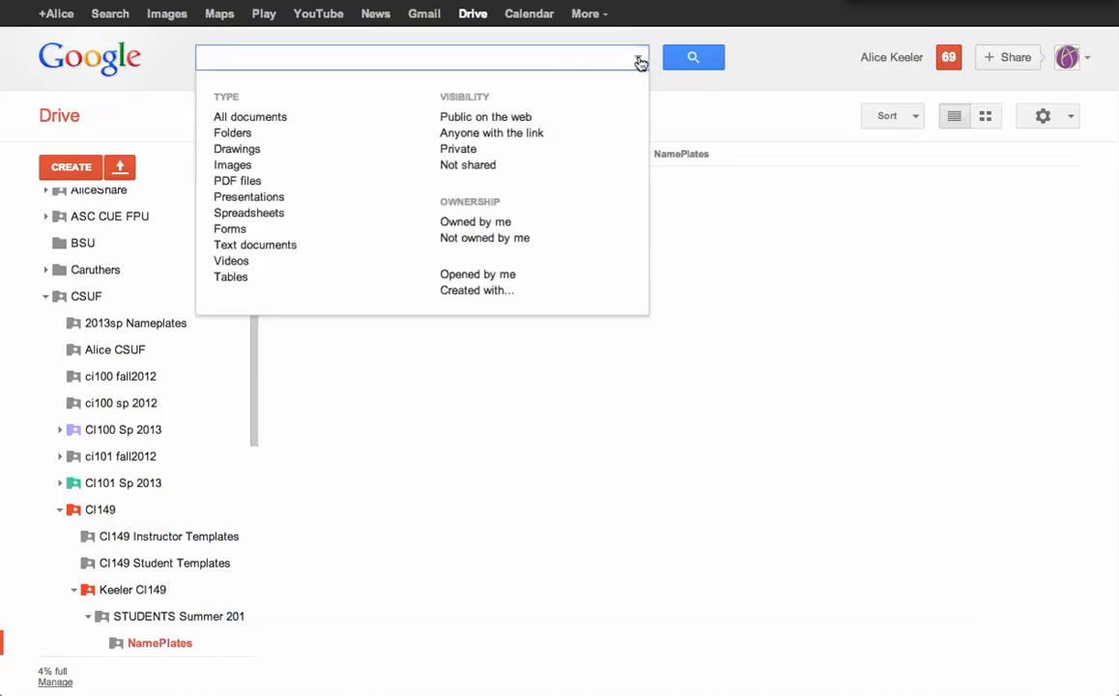
mouse_move(338, 105)
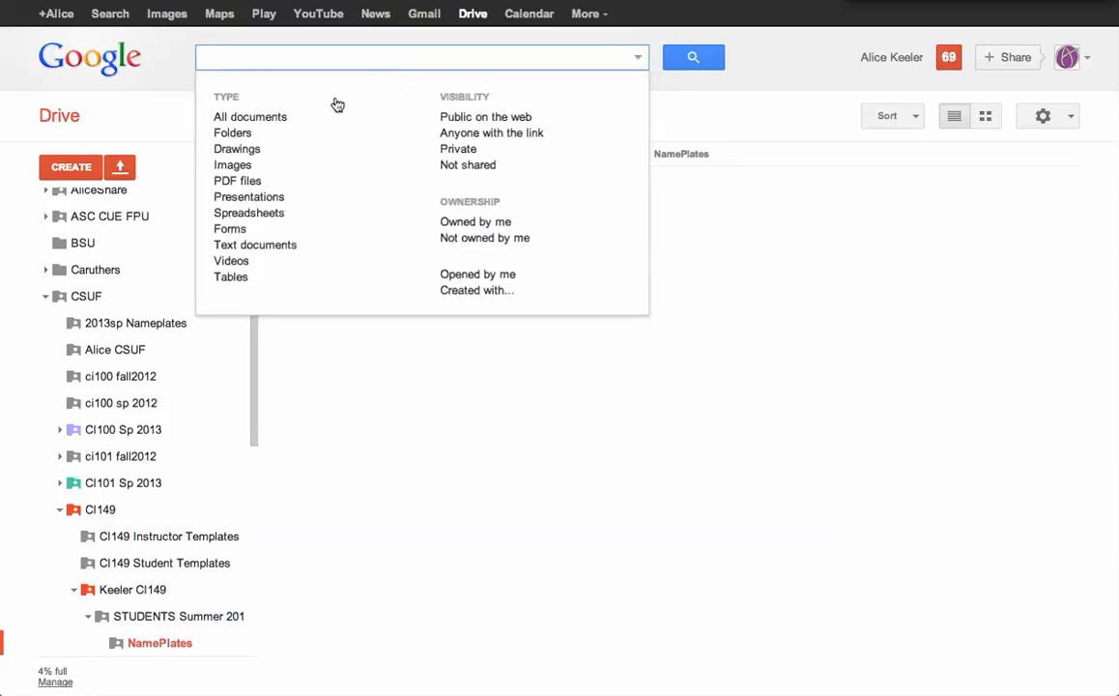
mouse_move(236, 149)
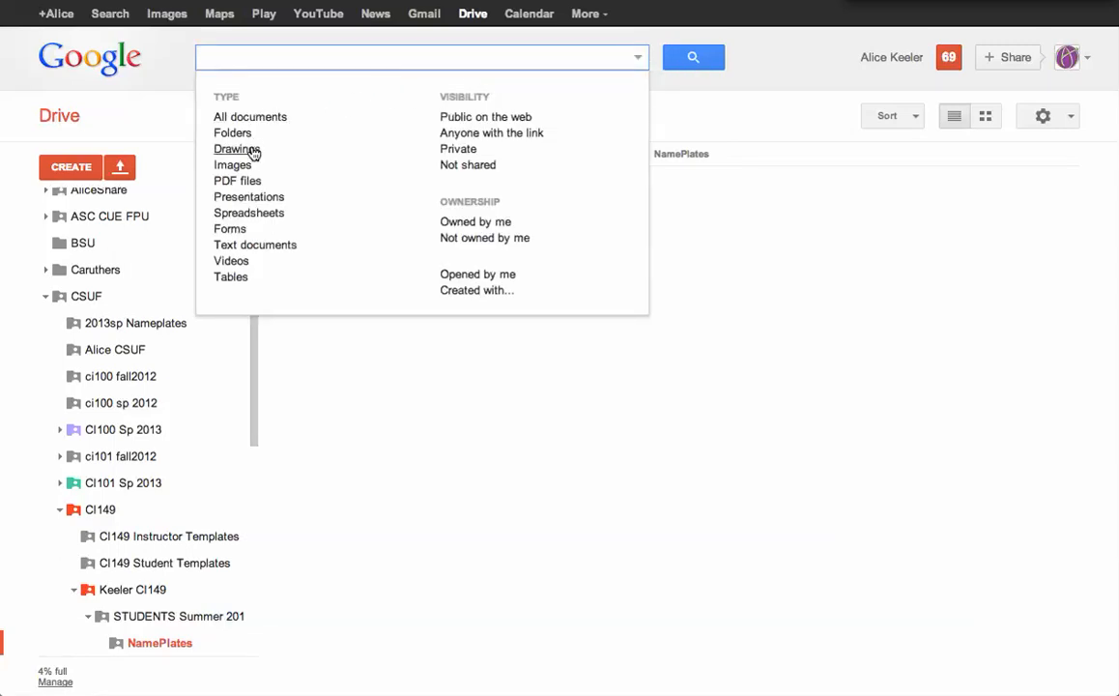
Restrict the Drive search to the Drawings file type
click(236, 149)
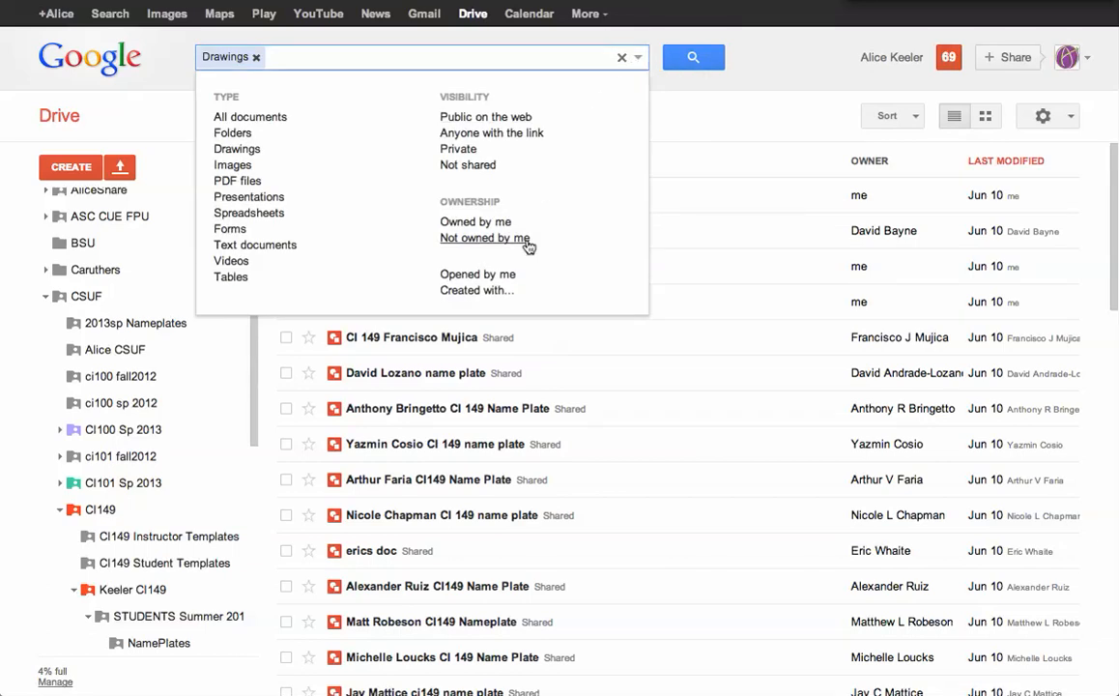
Add the 'Not owned by me' ownership filter to the search
click(483, 238)
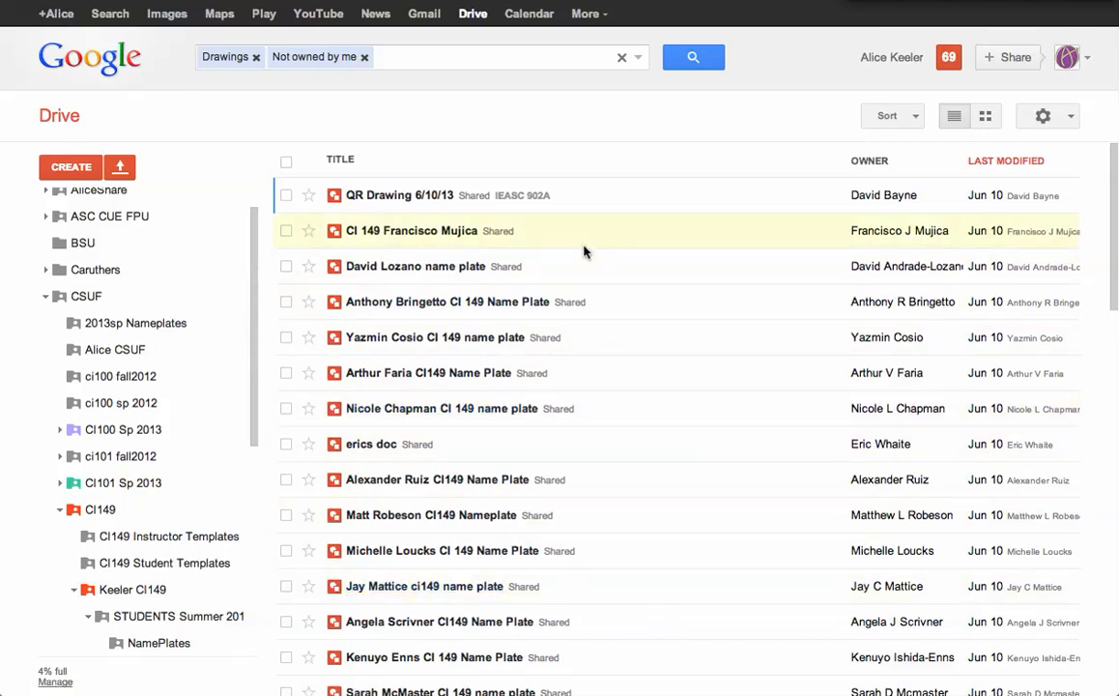
mouse_move(626, 254)
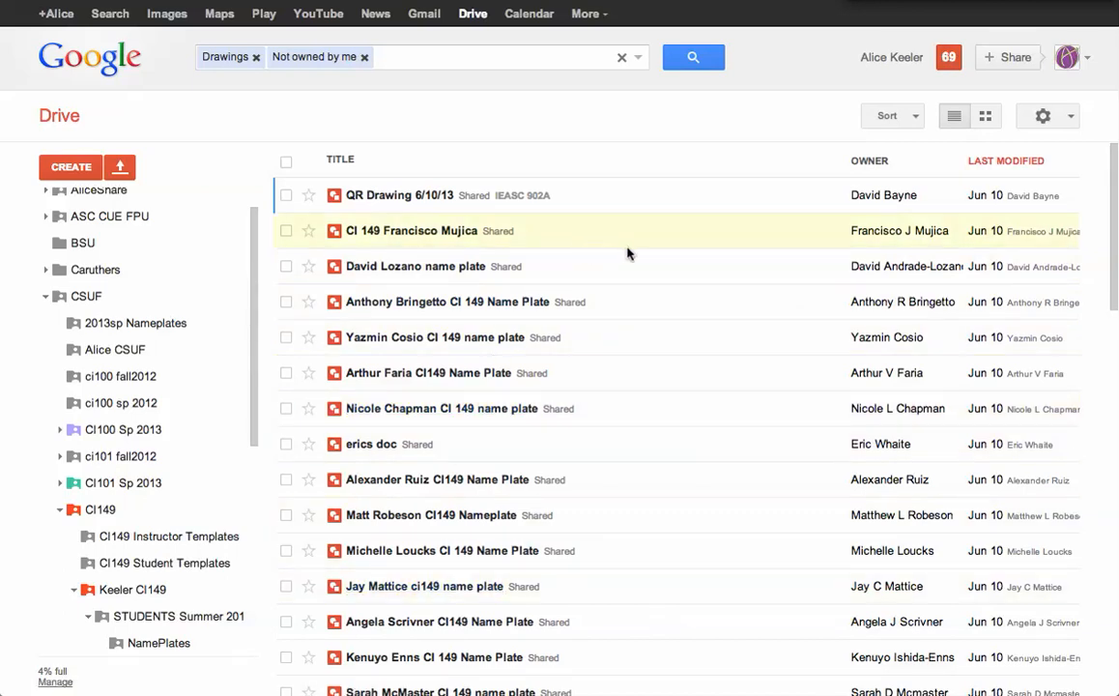
mouse_move(543, 100)
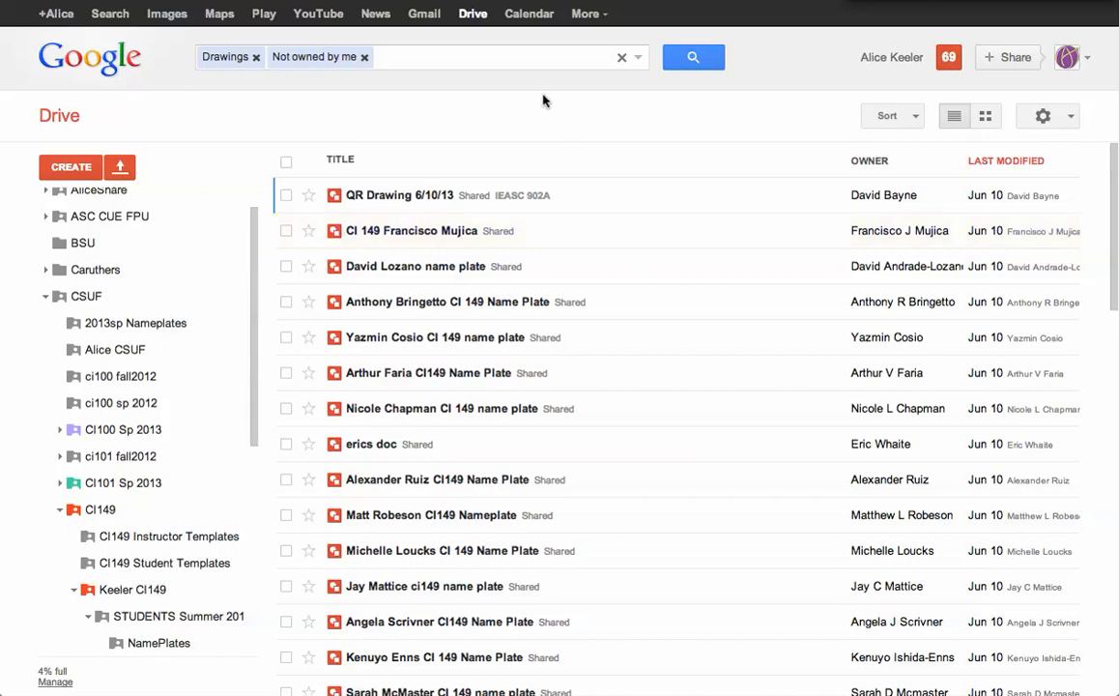
Add after:2013-06-09 before:2013-06-11 to the search terms and run the search
click(512, 58)
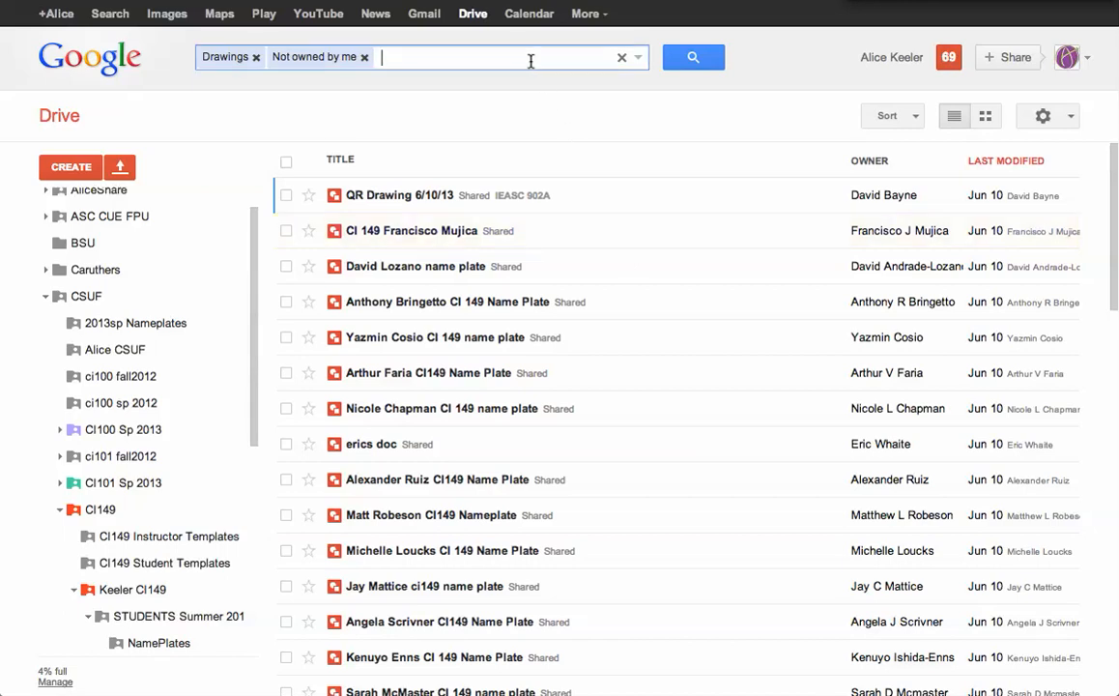
text(af)
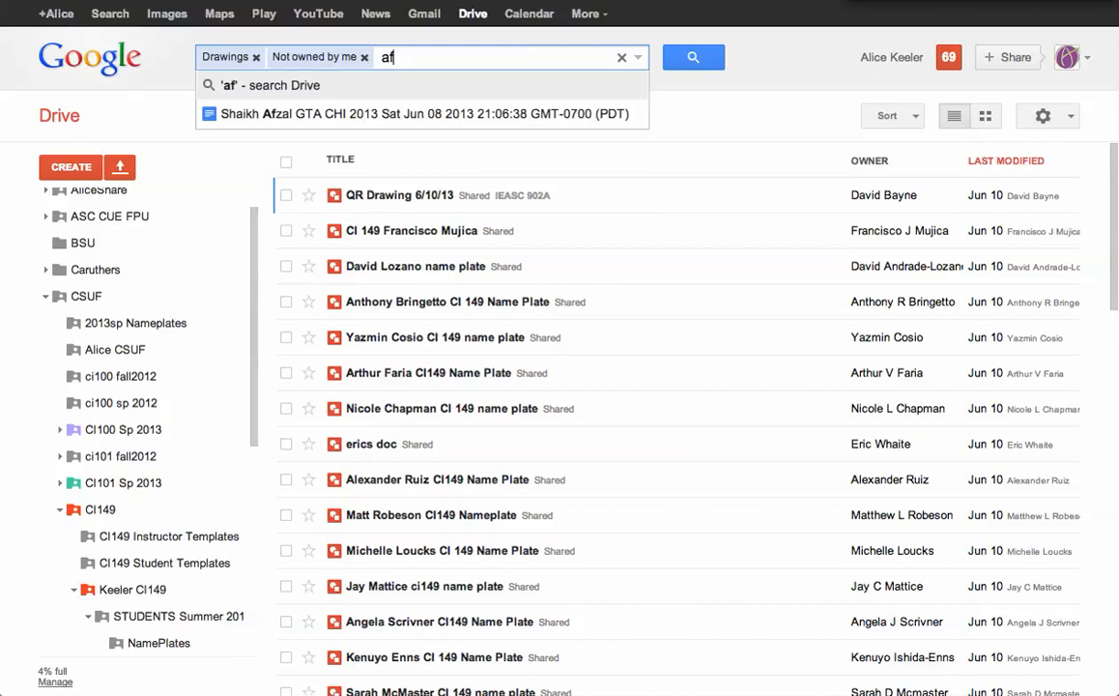
text(fter:203)
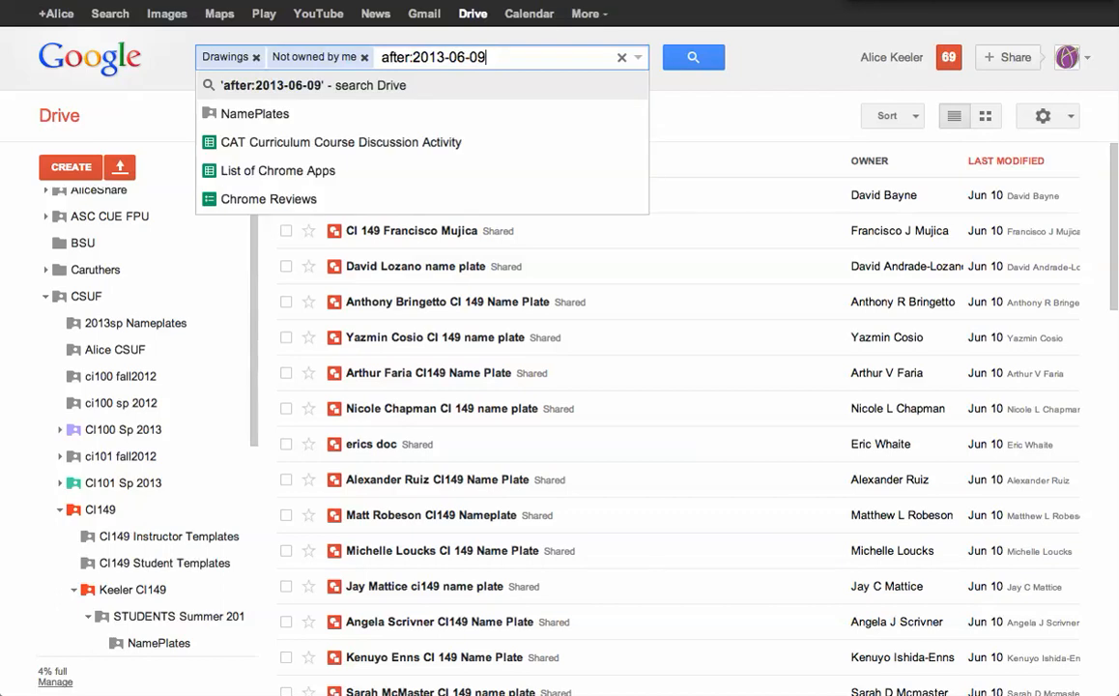
text(be)
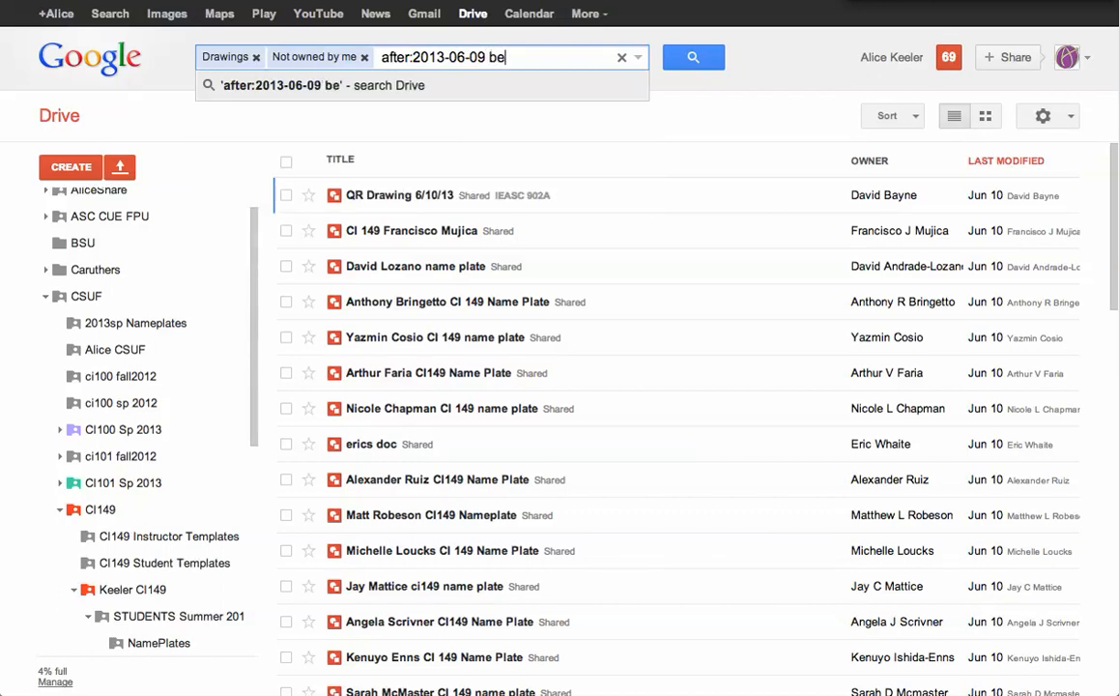
text(before:2013)
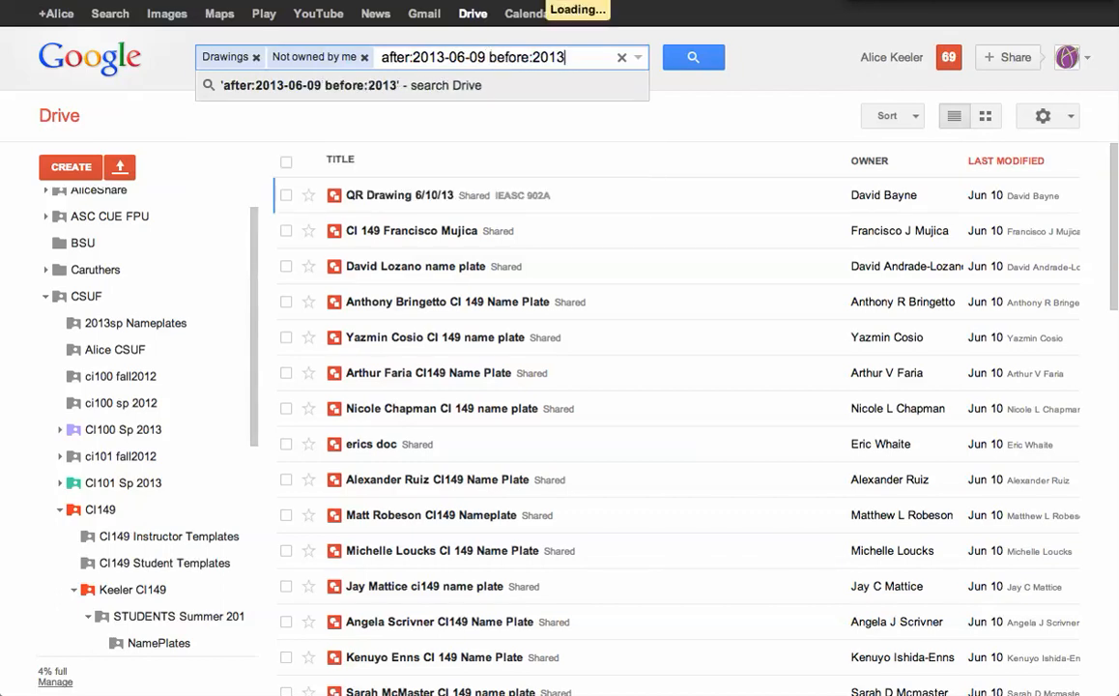
text(-06)
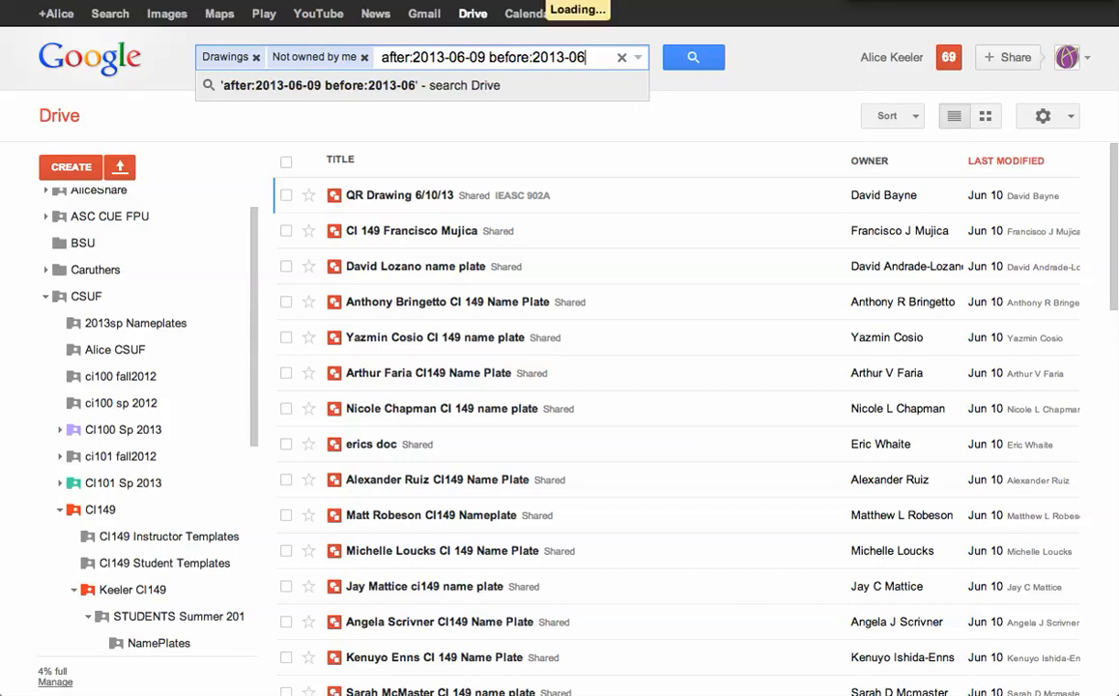
text(-)
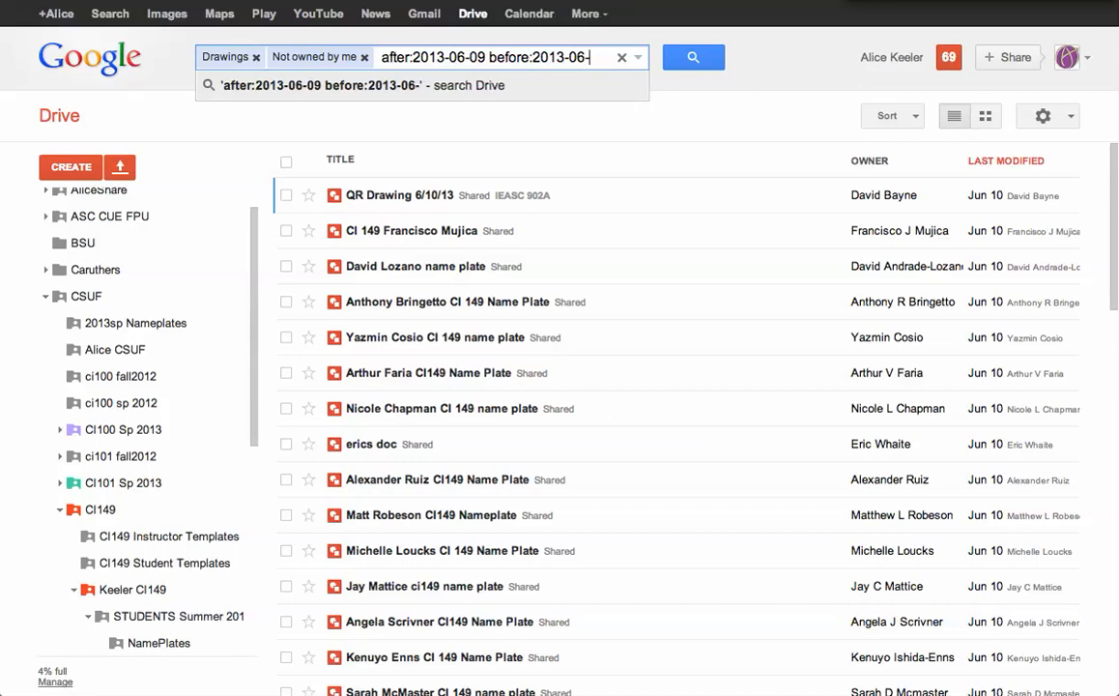
text(11)
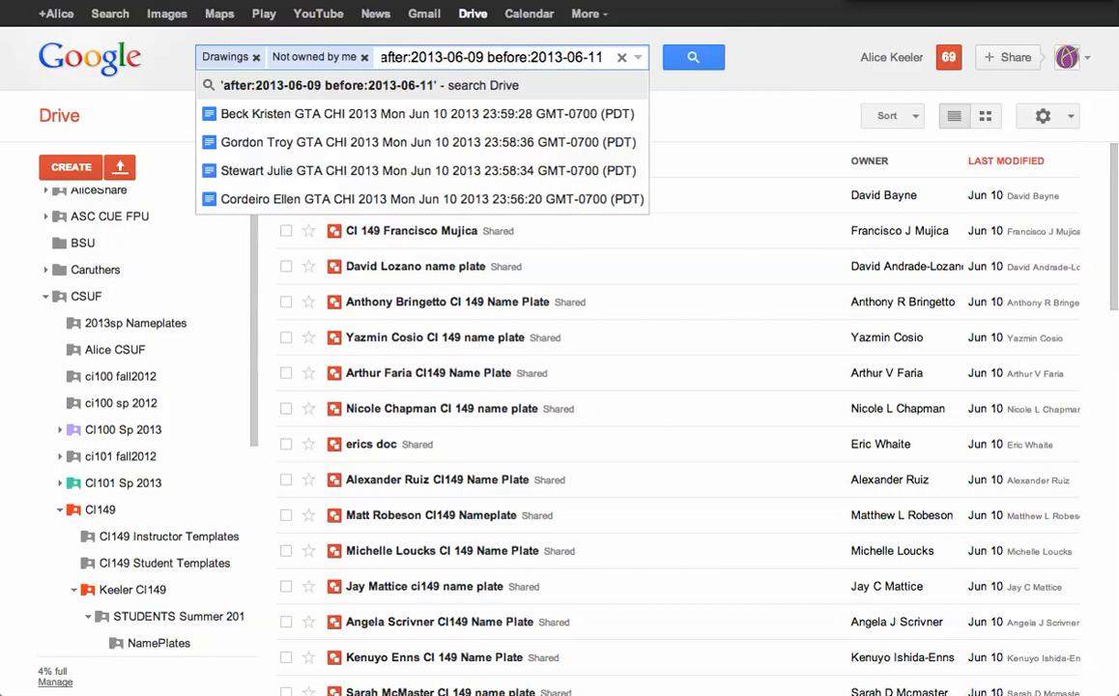
click(692, 58)
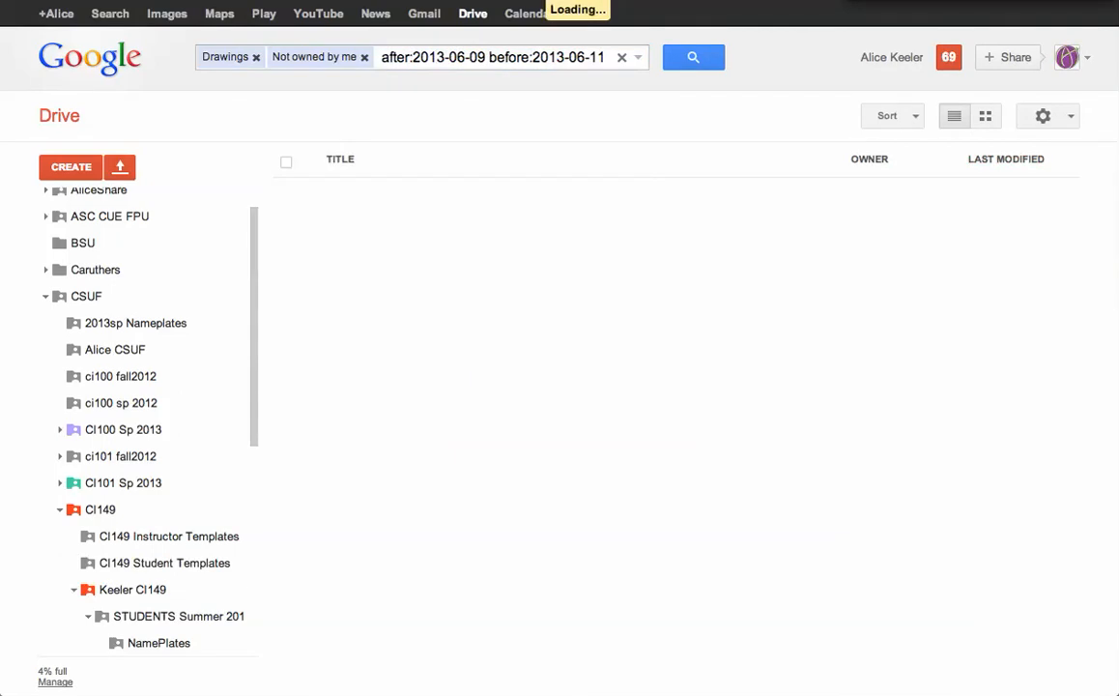